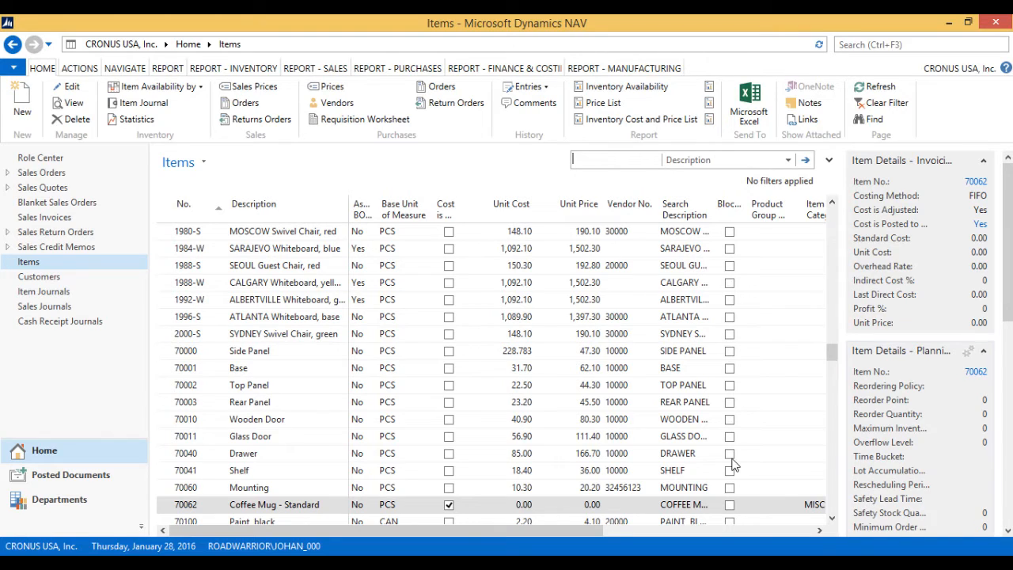
{"action": "mouse_move", "coordinate": [575, 392]}
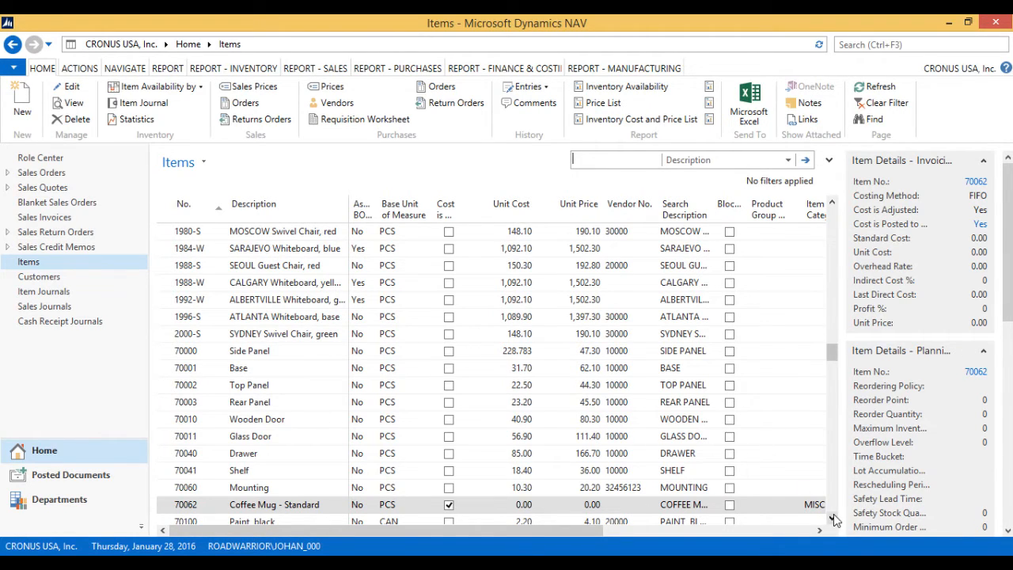
Step: Check the Coffee Mug's item ledger entries, which are still empty, and close them
{"action": "scroll", "scroll_direction": "down", "scroll_amount": 3}
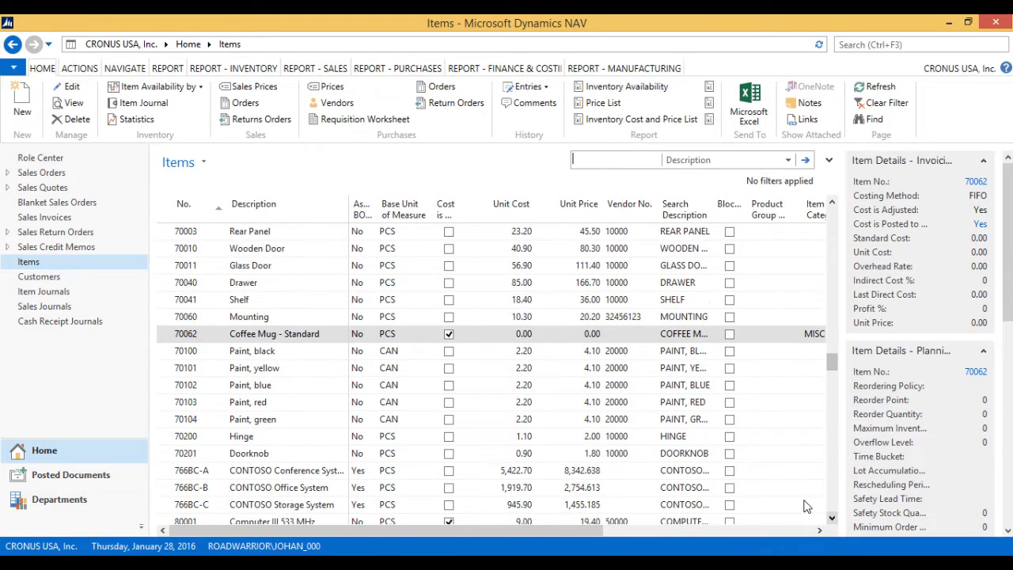
{"action": "mouse_move", "coordinate": [503, 146]}
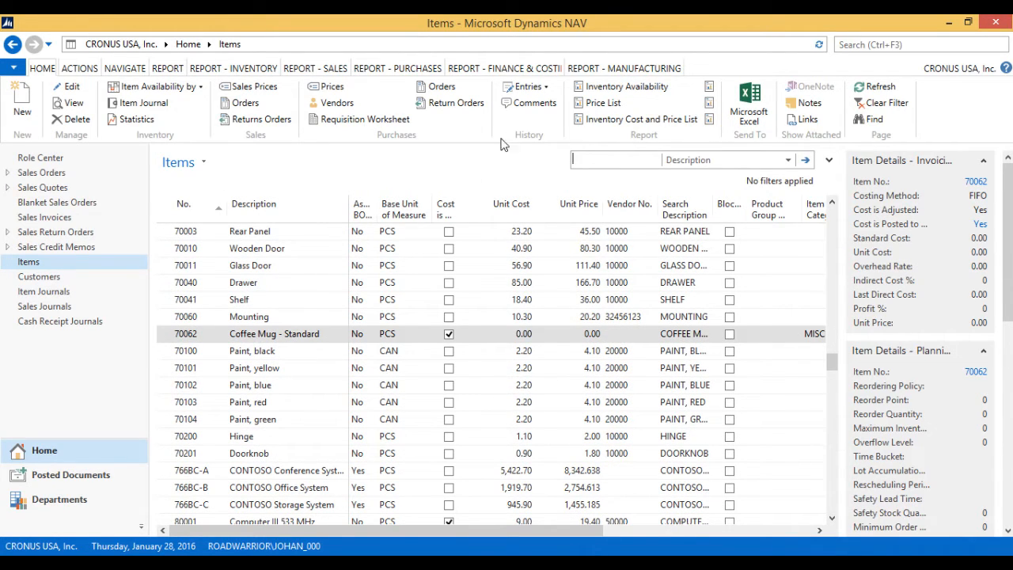
{"action": "left_click", "coordinate": [524, 85]}
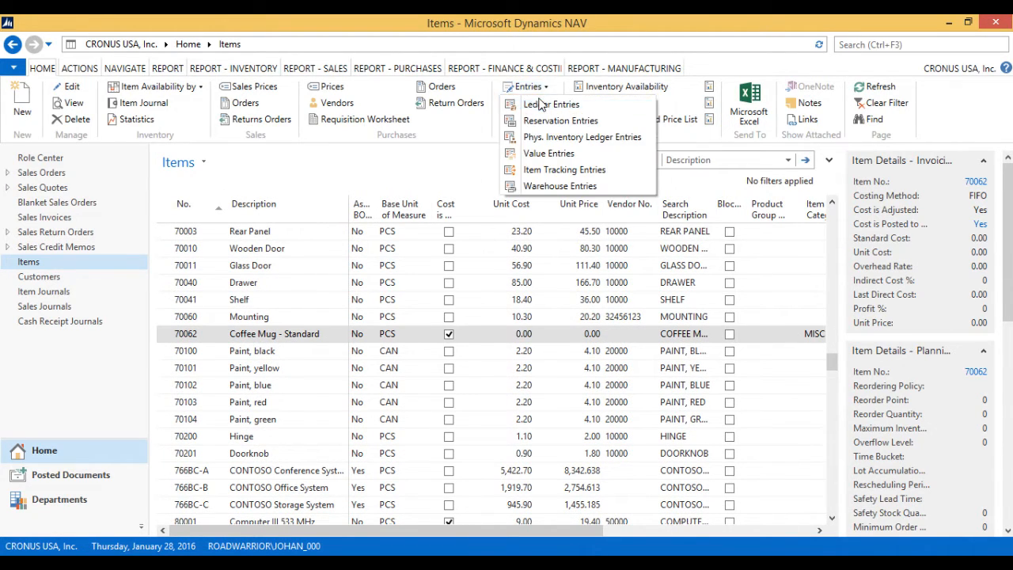
{"action": "left_click", "coordinate": [550, 105]}
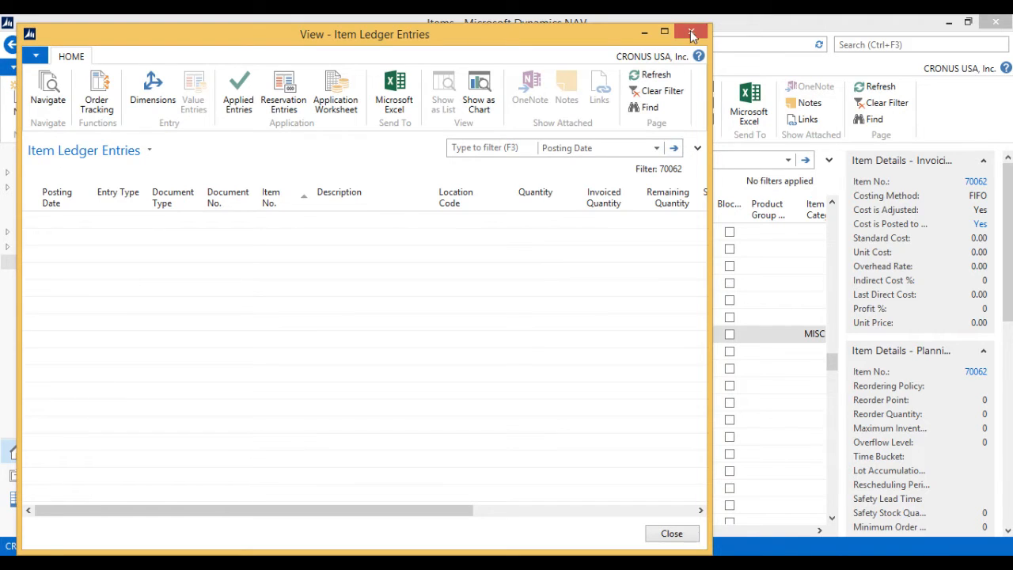
{"action": "left_click", "coordinate": [690, 33]}
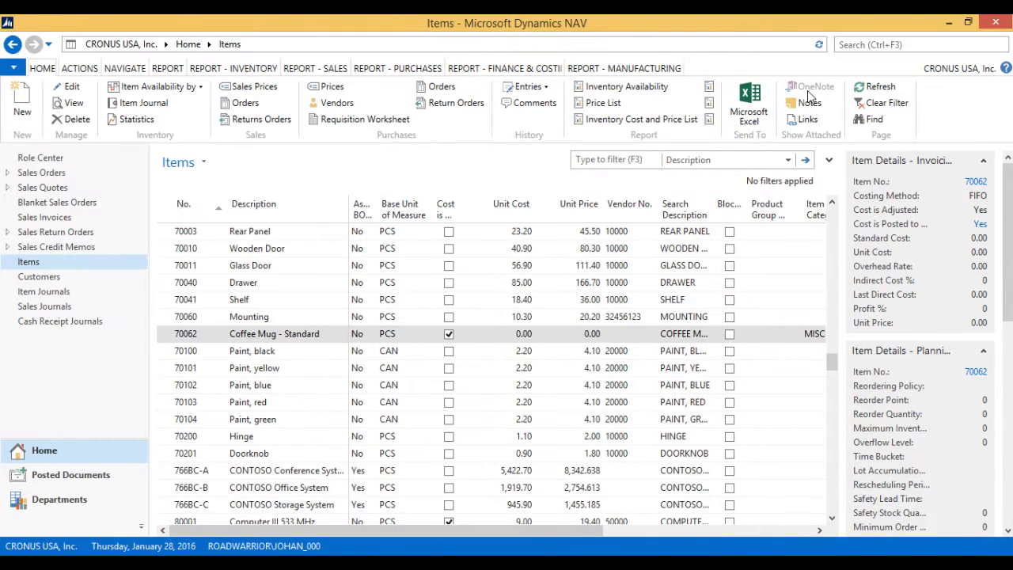
Step: Browse the purchase order list, looking at London Postmaster order 106009 and CoolWood Technologies order 6005
{"action": "left_click", "coordinate": [918, 44]}
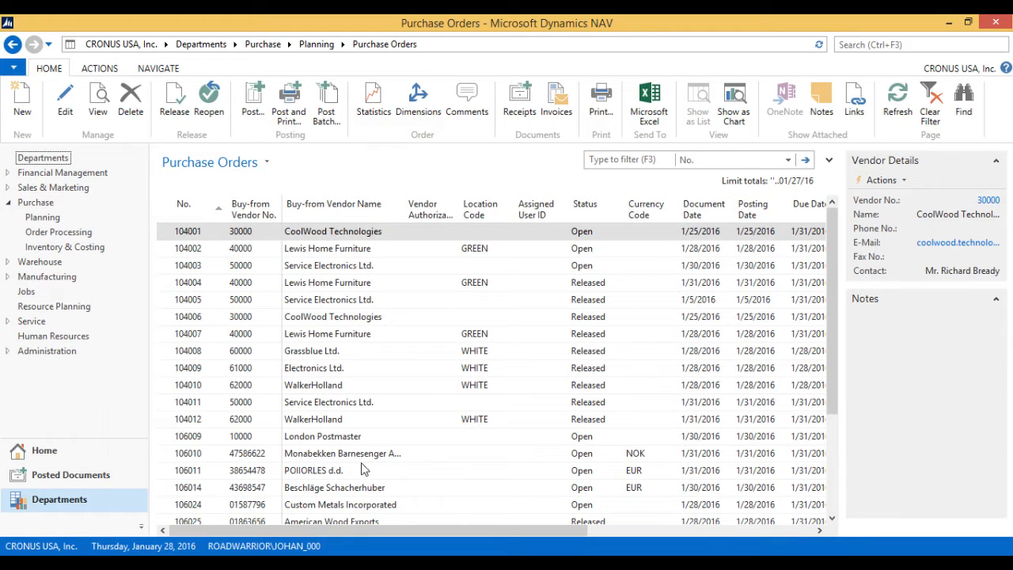
{"action": "left_click", "coordinate": [342, 437]}
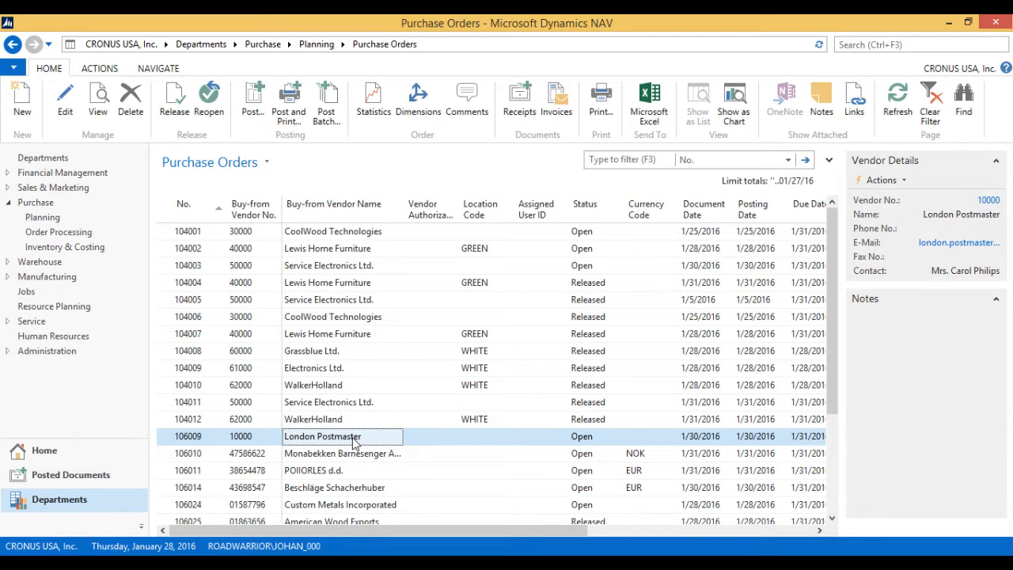
{"action": "mouse_move", "coordinate": [380, 449]}
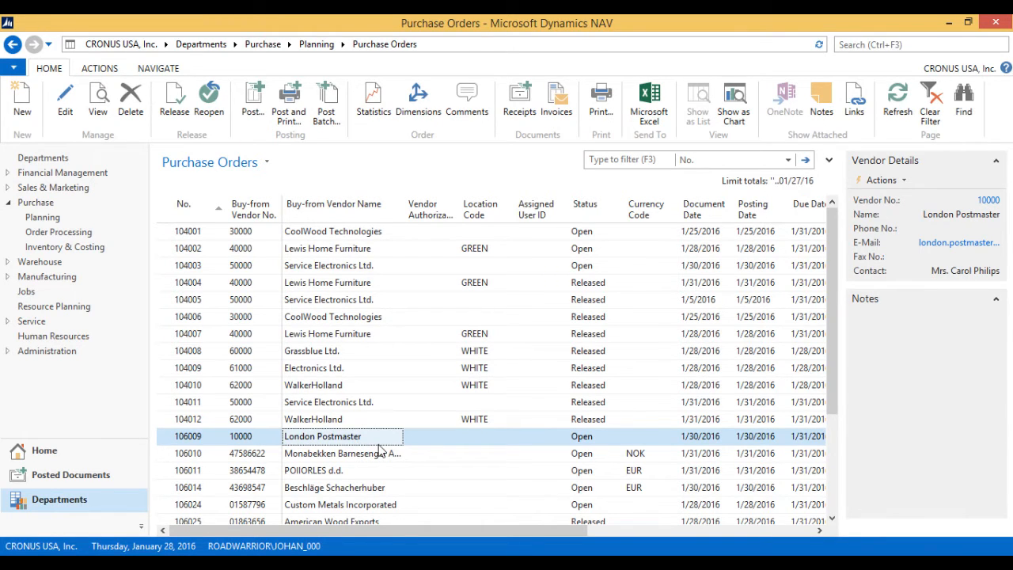
{"action": "double_click", "coordinate": [342, 437]}
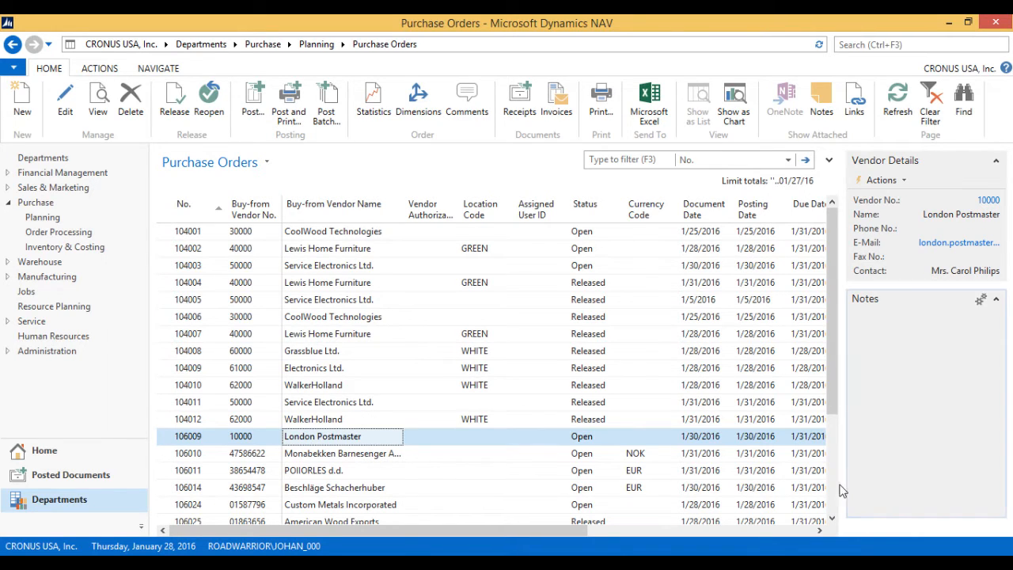
{"action": "scroll", "scroll_direction": "down", "scroll_amount": 3}
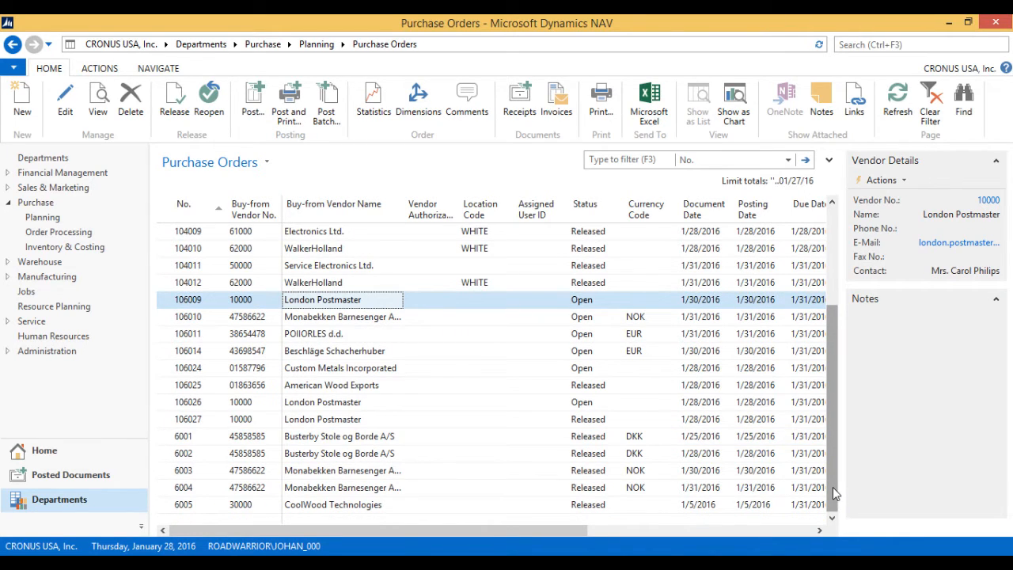
{"action": "mouse_move", "coordinate": [817, 497]}
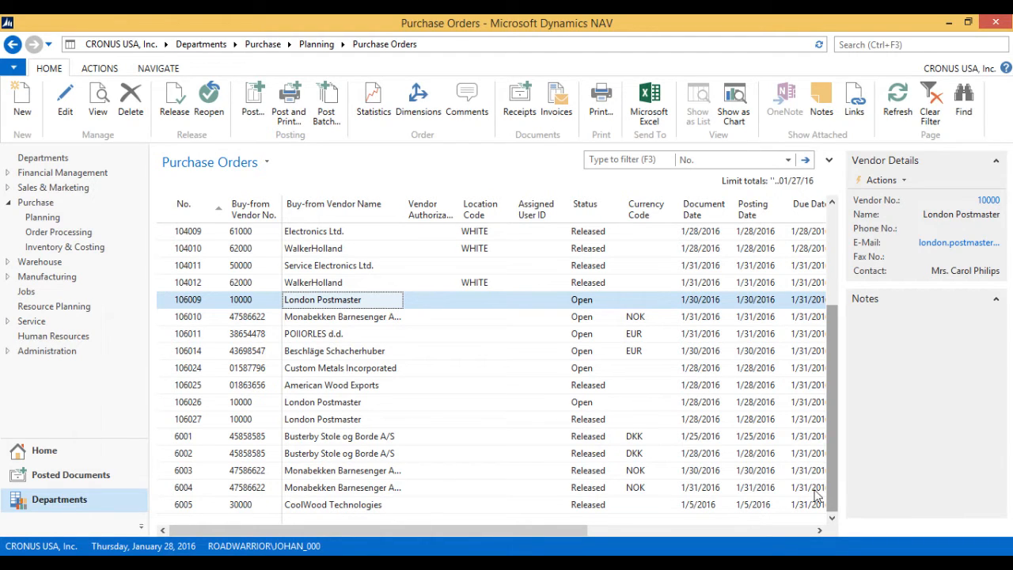
{"action": "left_click", "coordinate": [332, 503]}
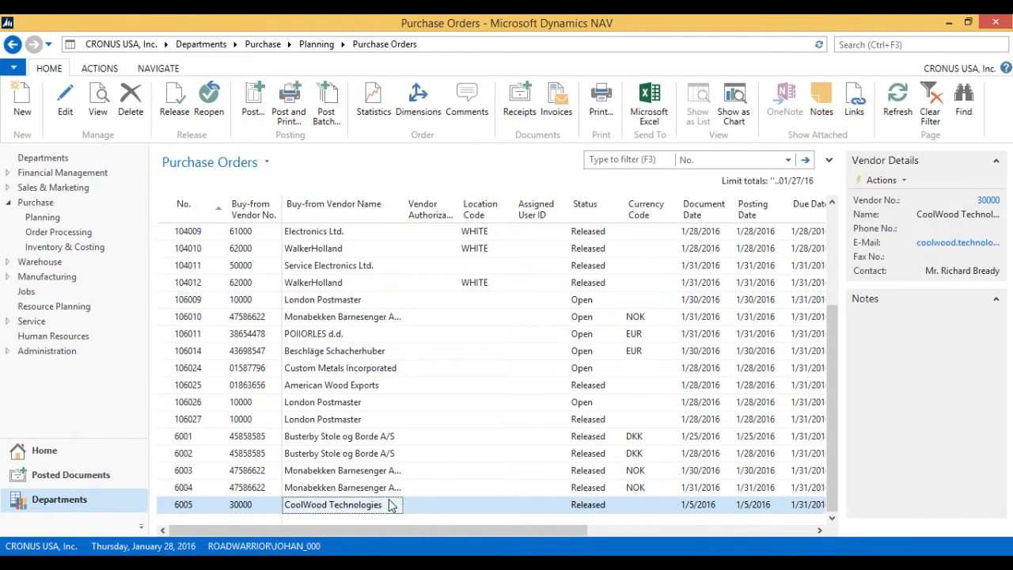
{"action": "double_click", "coordinate": [334, 505]}
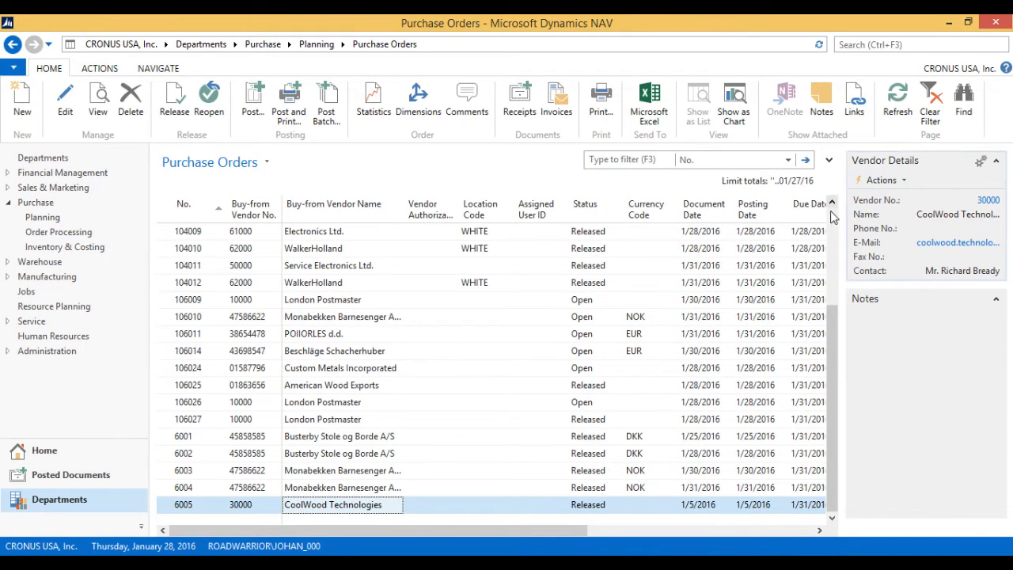
{"action": "mouse_move", "coordinate": [854, 38]}
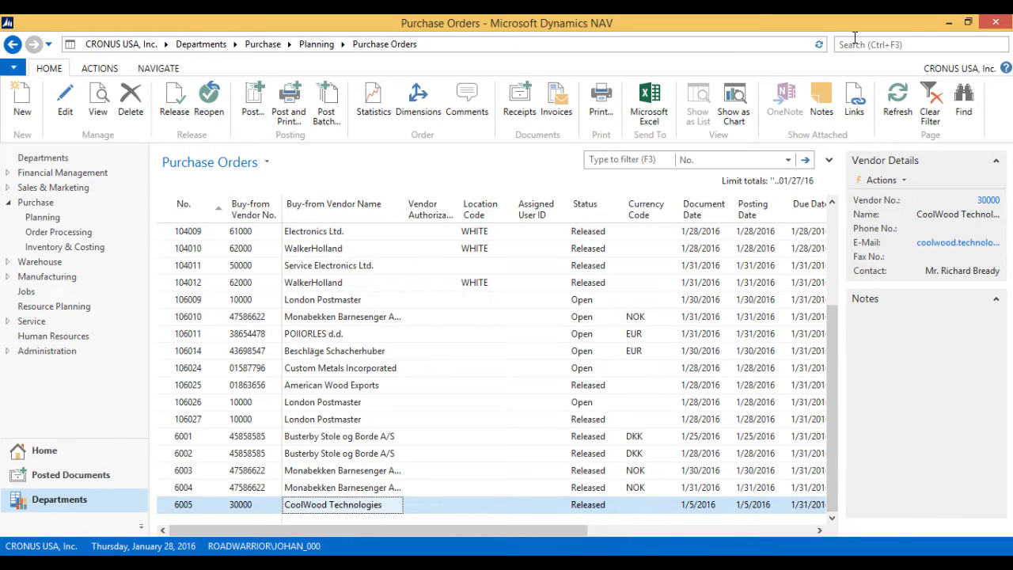
Step: Look up item 70062 and drill into purchase order 106027 behind its 1,000 on purchase order
{"action": "type", "text": "item"}
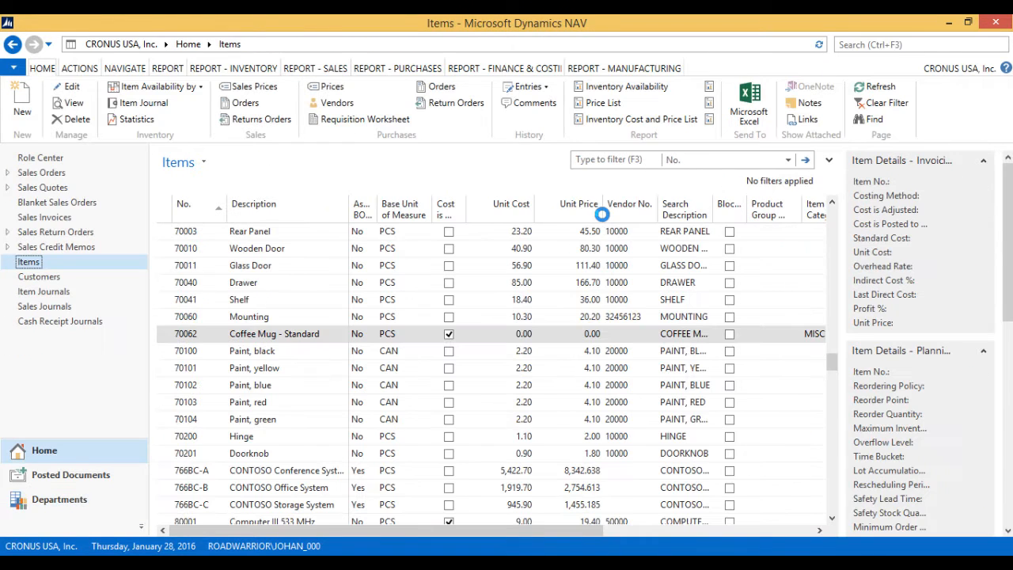
{"action": "left_click", "coordinate": [274, 334]}
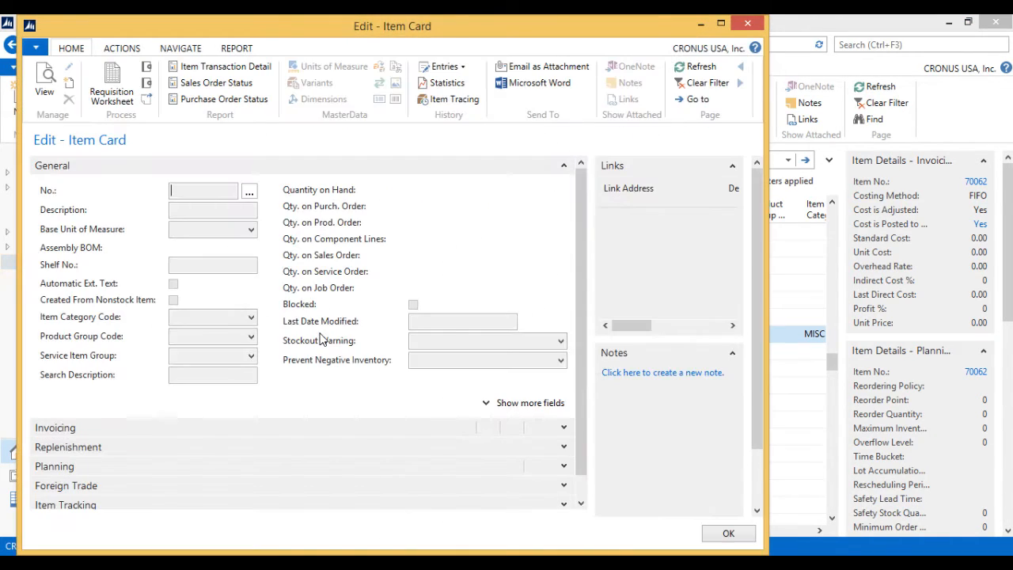
{"action": "type", "text": "70062"}
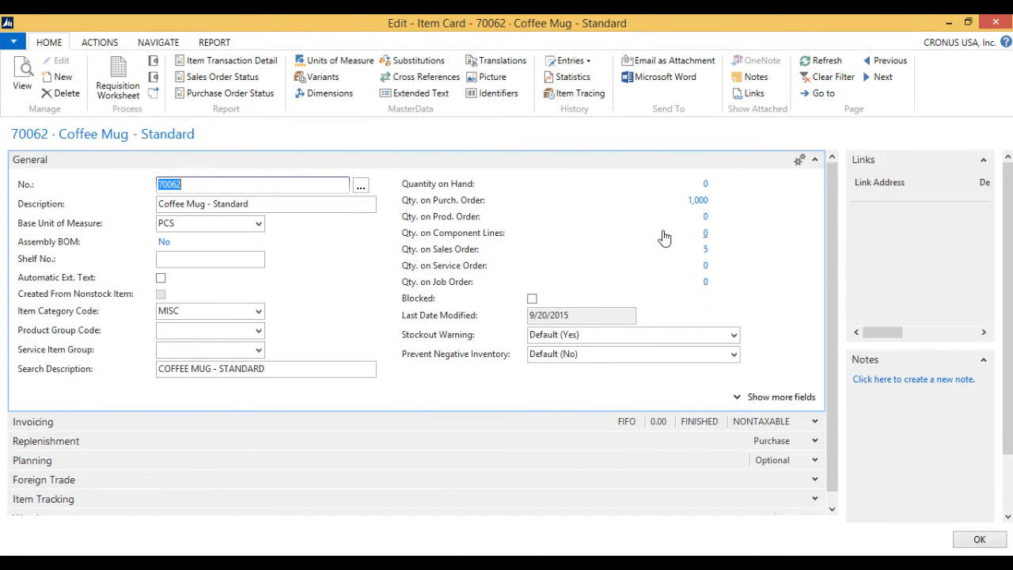
{"action": "mouse_move", "coordinate": [699, 204]}
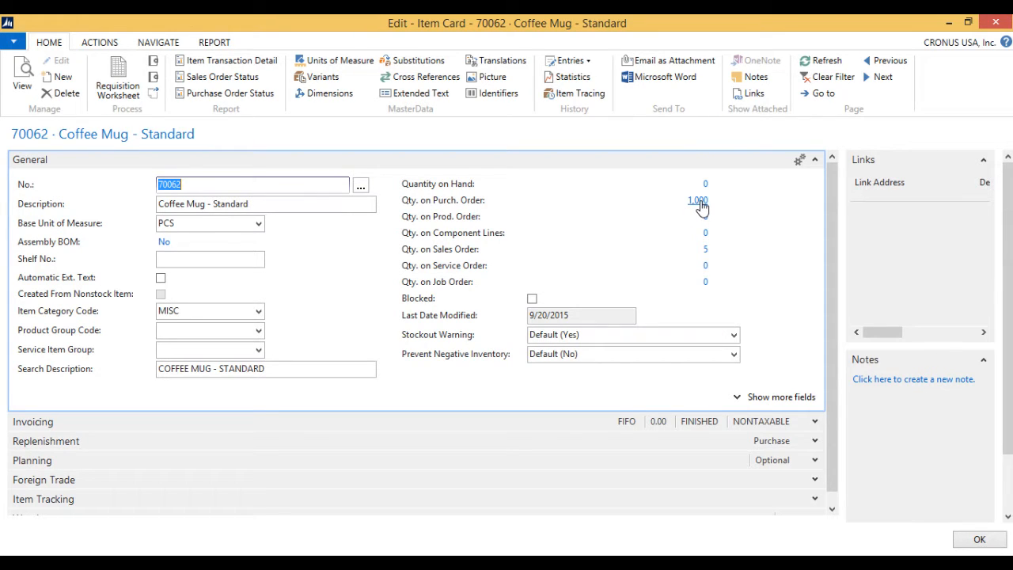
{"action": "left_click", "coordinate": [696, 199]}
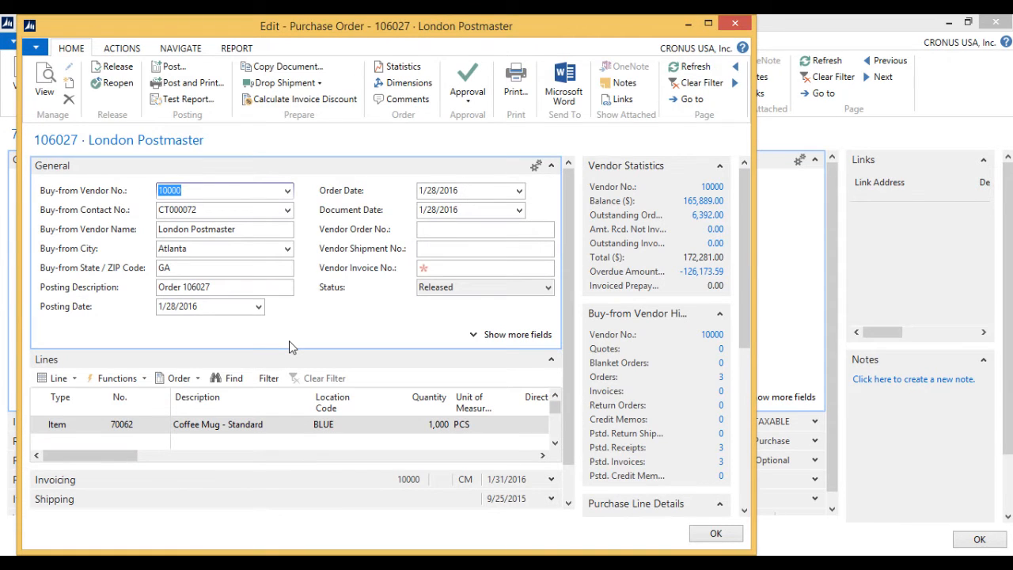
{"action": "mouse_move", "coordinate": [414, 39]}
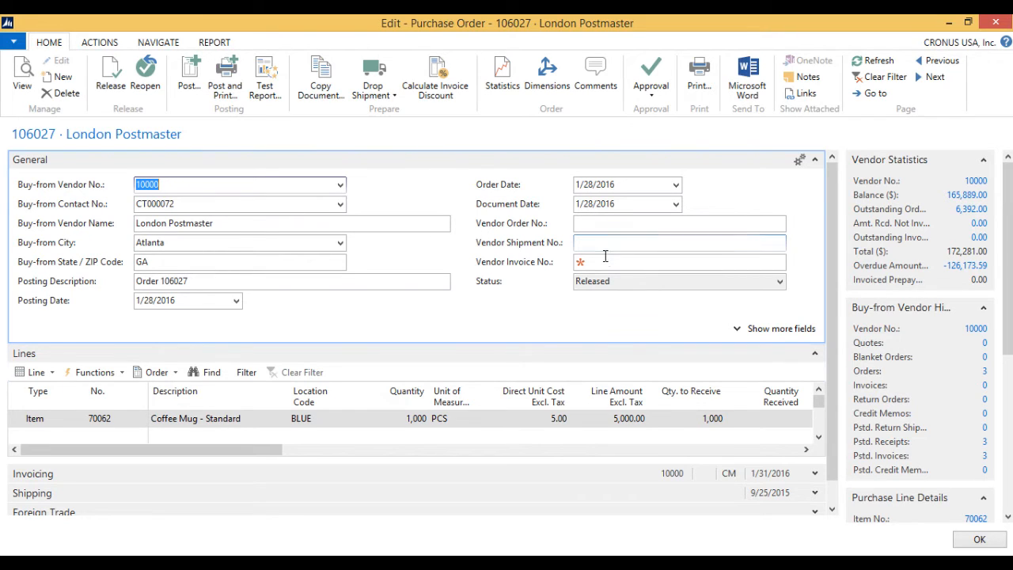
Step: Enter ABC1234 as the Vendor Invoice No. on purchase order 106027
{"action": "left_click", "coordinate": [678, 262]}
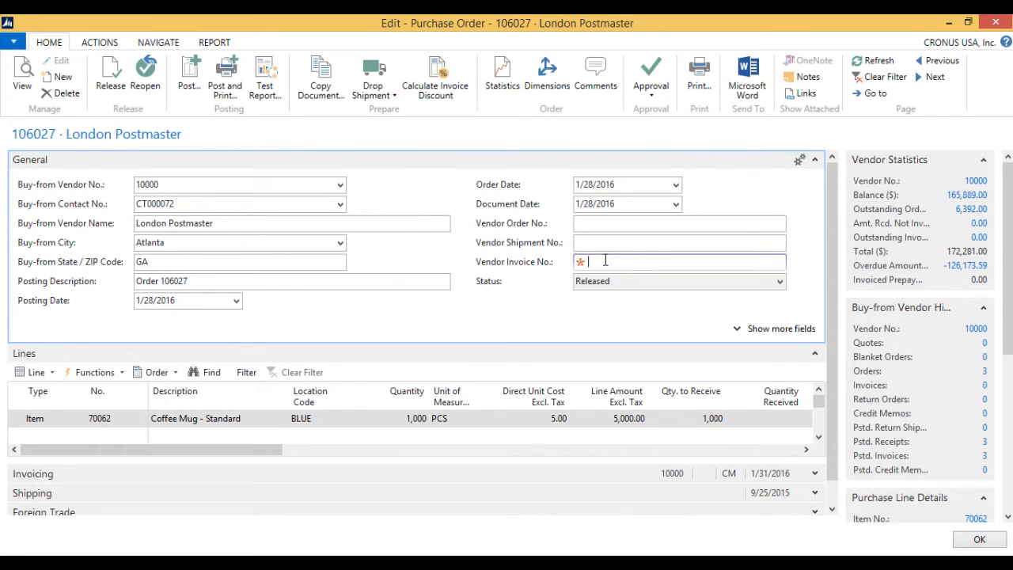
{"action": "type", "text": "ABC1234"}
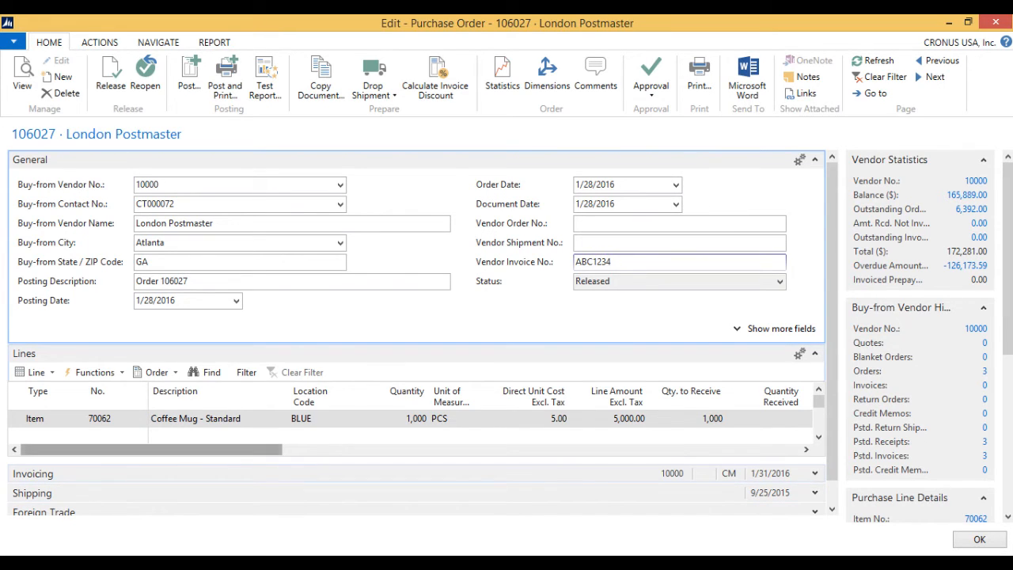
{"action": "scroll", "scroll_direction": "right", "scroll_amount": 3}
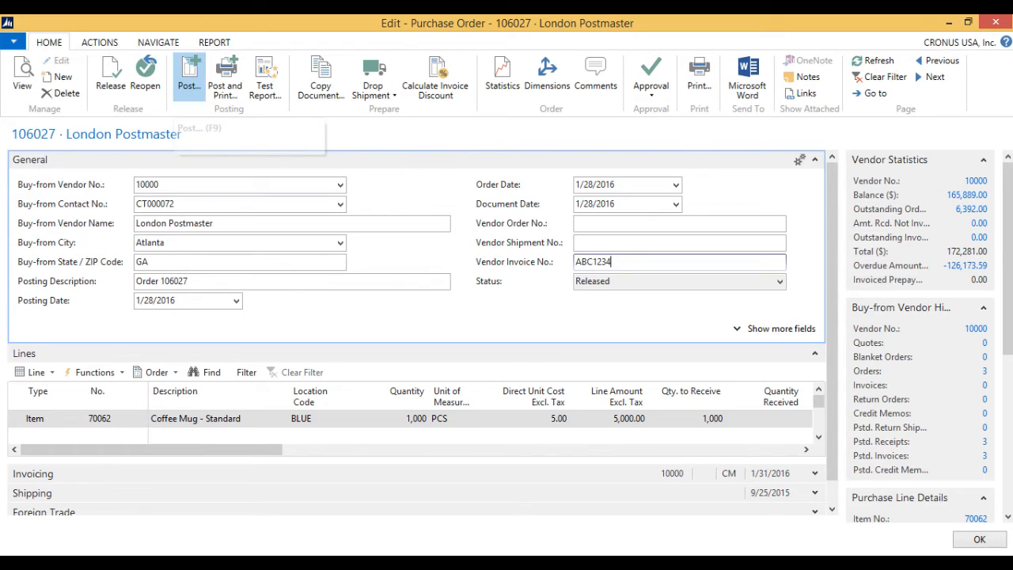
Step: Post purchase order 106027 with Receive and Invoice, putting 1,000 Coffee Mugs on hand
{"action": "left_click", "coordinate": [189, 76]}
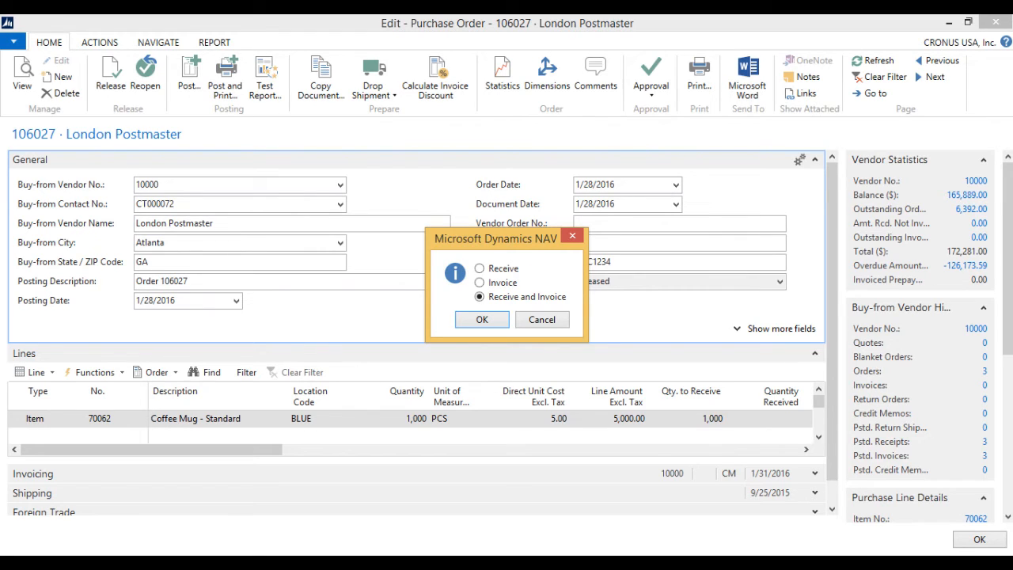
{"action": "left_click", "coordinate": [481, 320]}
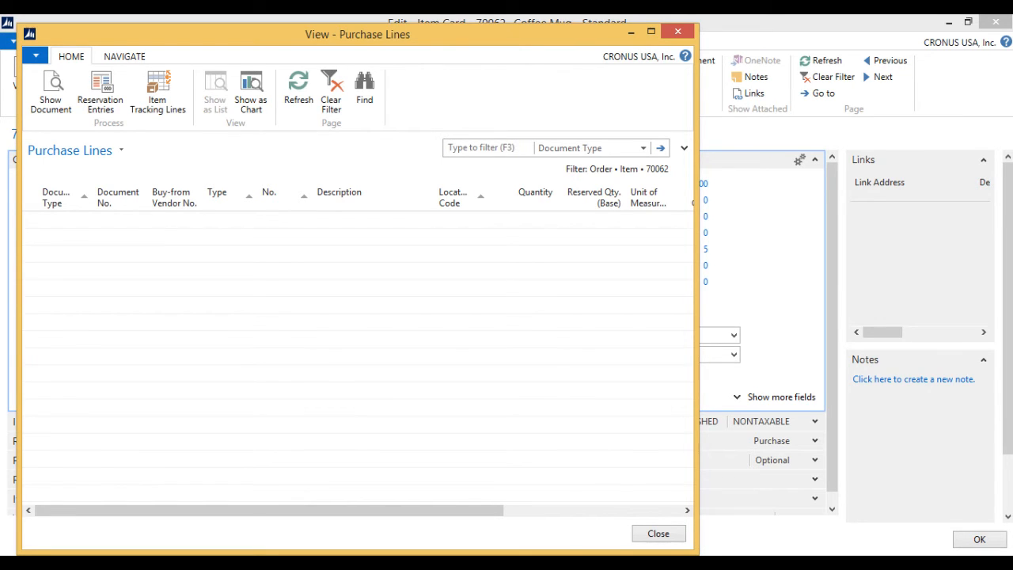
{"action": "left_click", "coordinate": [659, 534]}
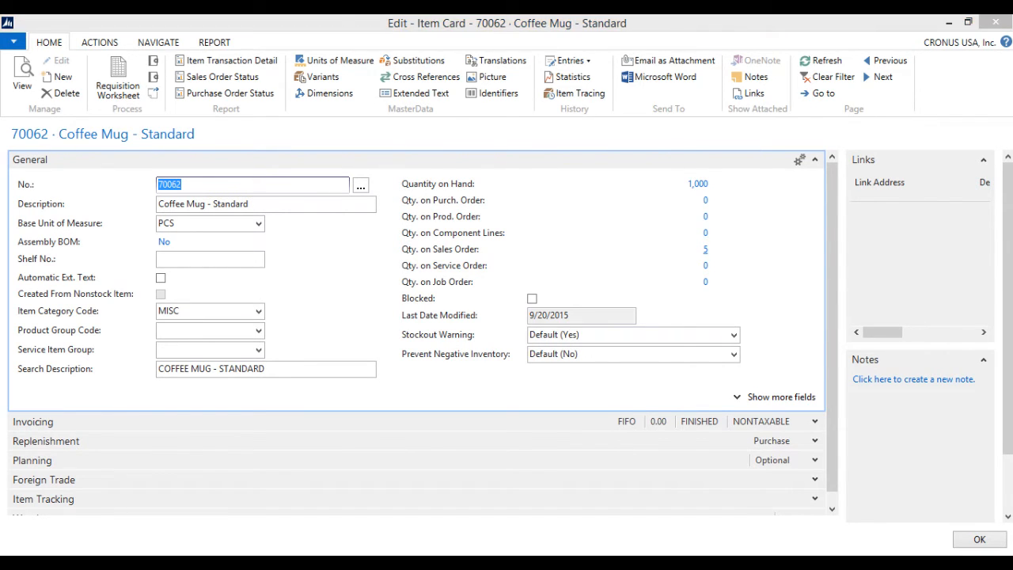
Step: Drill from the item's 5 on sales order into sales order 1003 for The Cannon Group PLC and review its line
{"action": "left_click", "coordinate": [704, 248]}
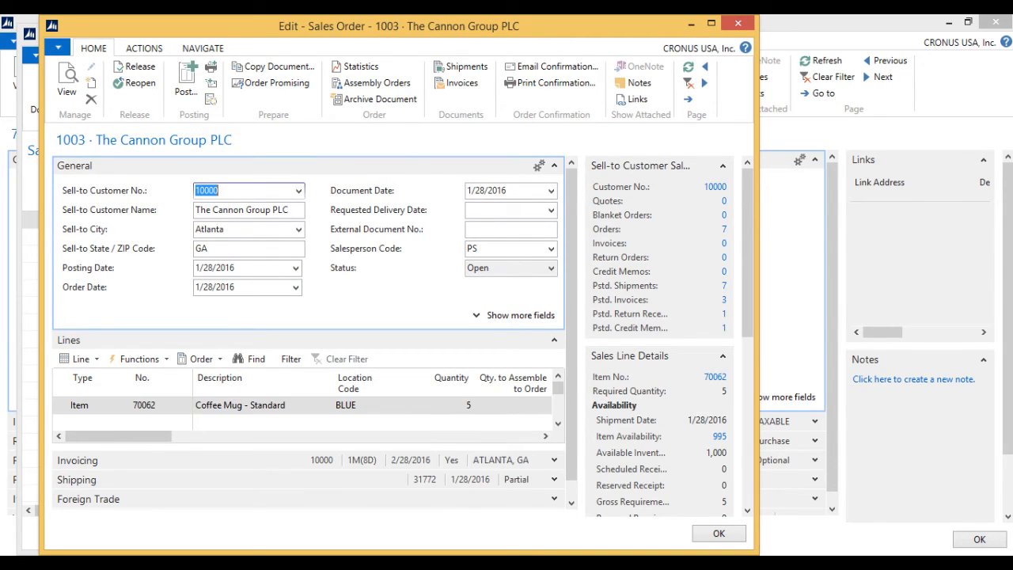
{"action": "left_click", "coordinate": [724, 25]}
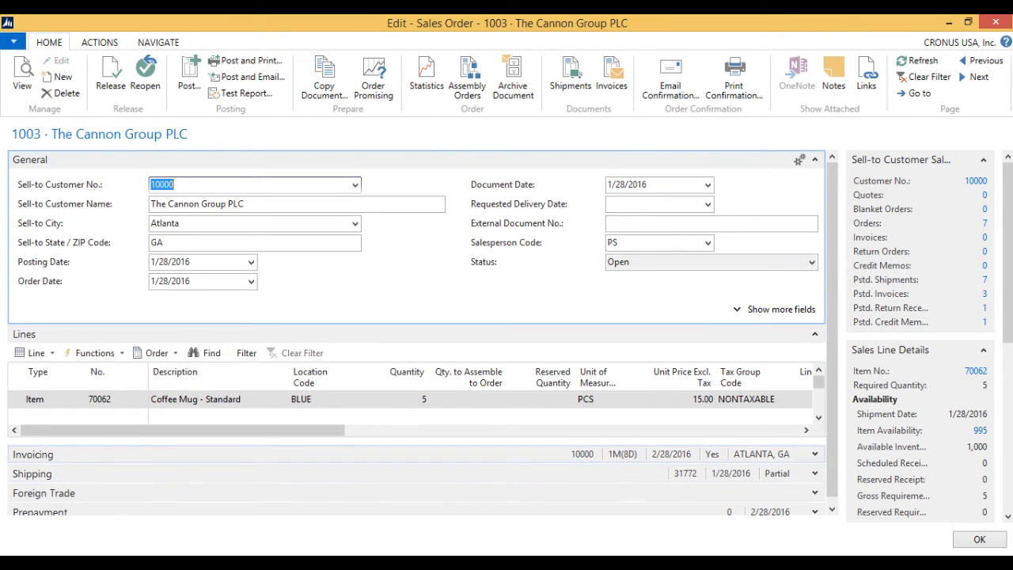
{"action": "scroll", "scroll_direction": "right", "scroll_amount": 3}
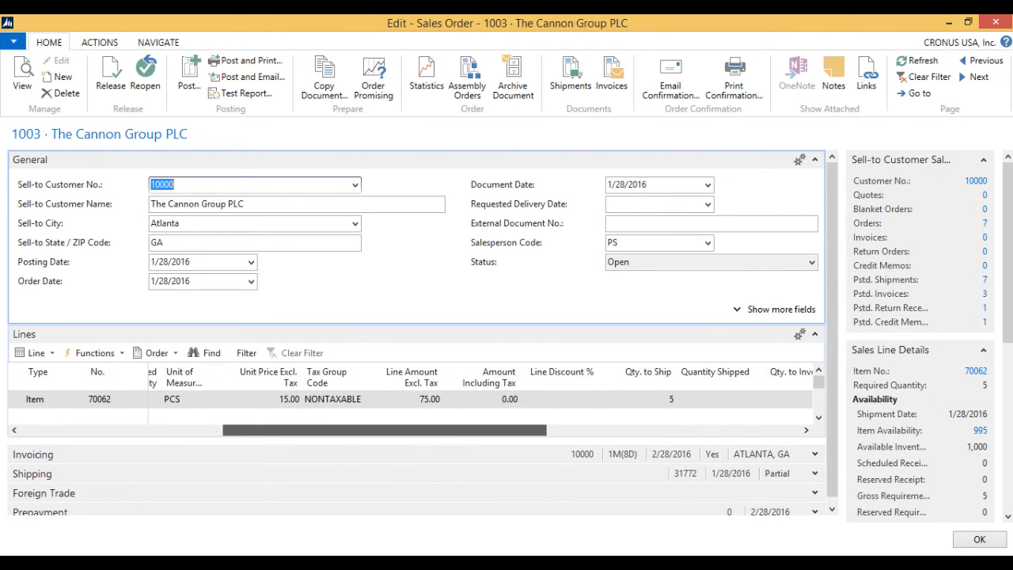
{"action": "scroll", "scroll_direction": "left", "scroll_amount": 3}
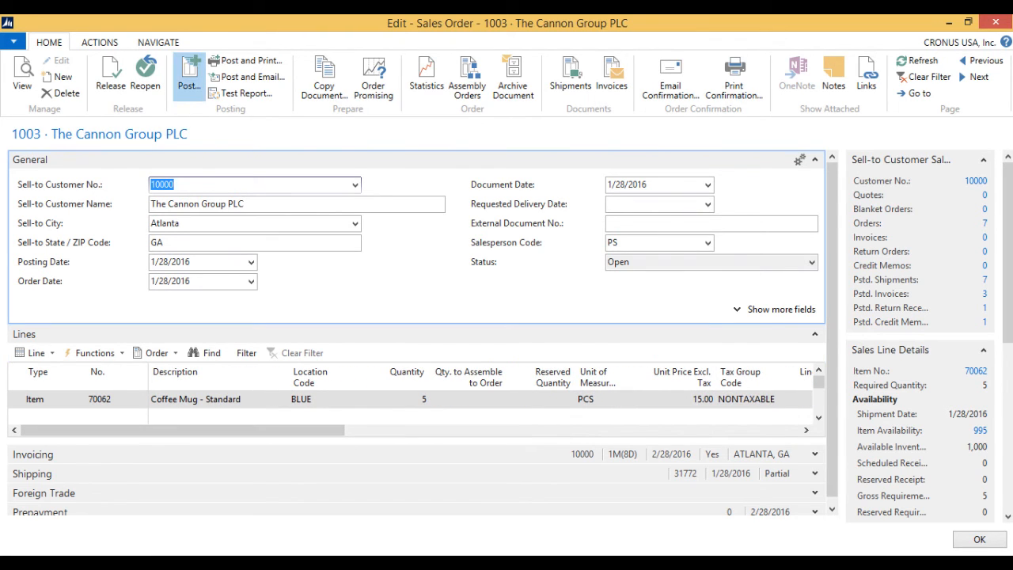
Step: Post sales order 1003 with Ship and Invoice, leaving 995 Coffee Mugs on hand
{"action": "left_click", "coordinate": [188, 76]}
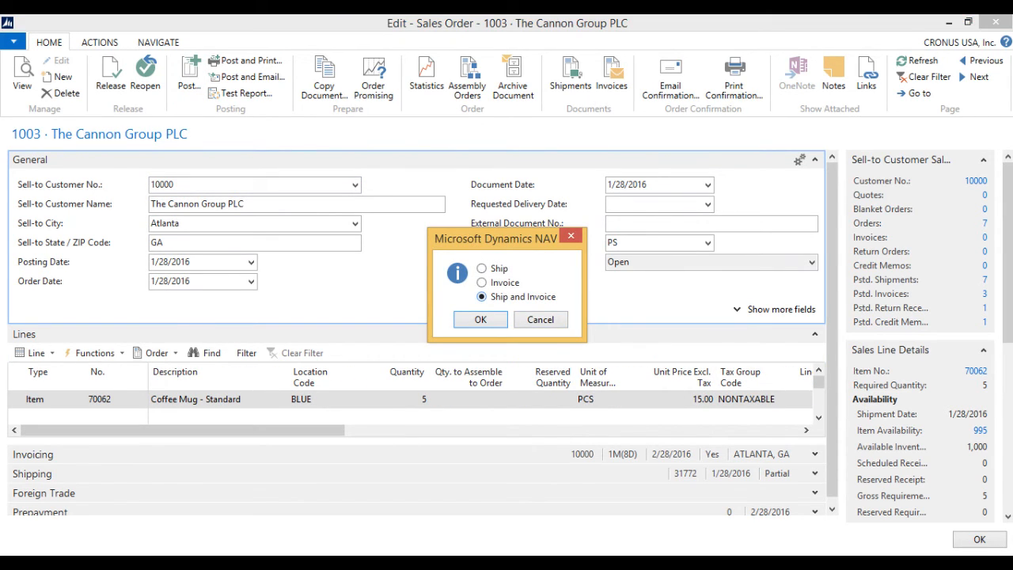
{"action": "left_click", "coordinate": [480, 320]}
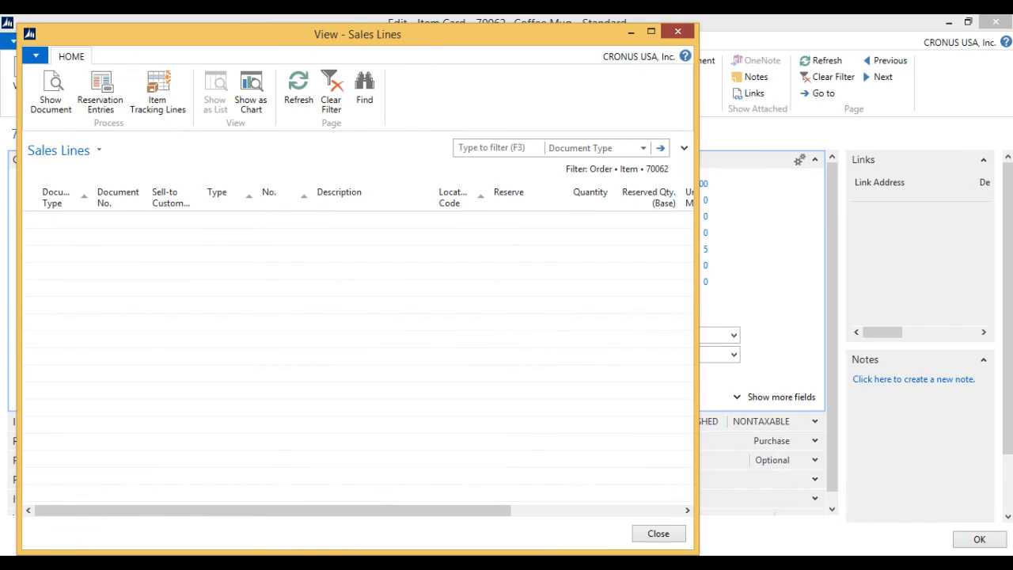
{"action": "left_click", "coordinate": [659, 533]}
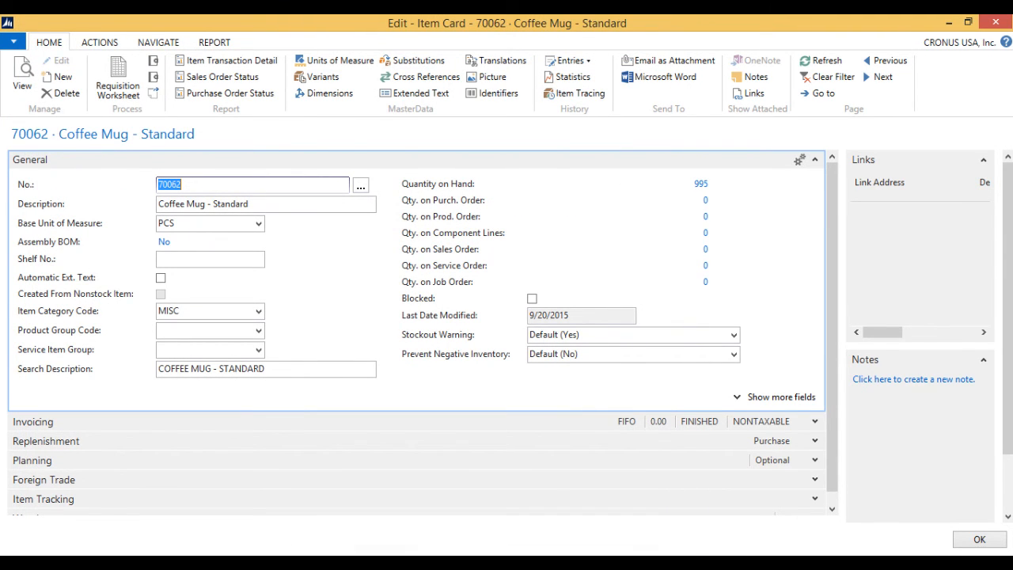
Step: Show the Coffee Mug's ledger entries with the 1,000 purchase and -5 sale
{"action": "left_click", "coordinate": [570, 61]}
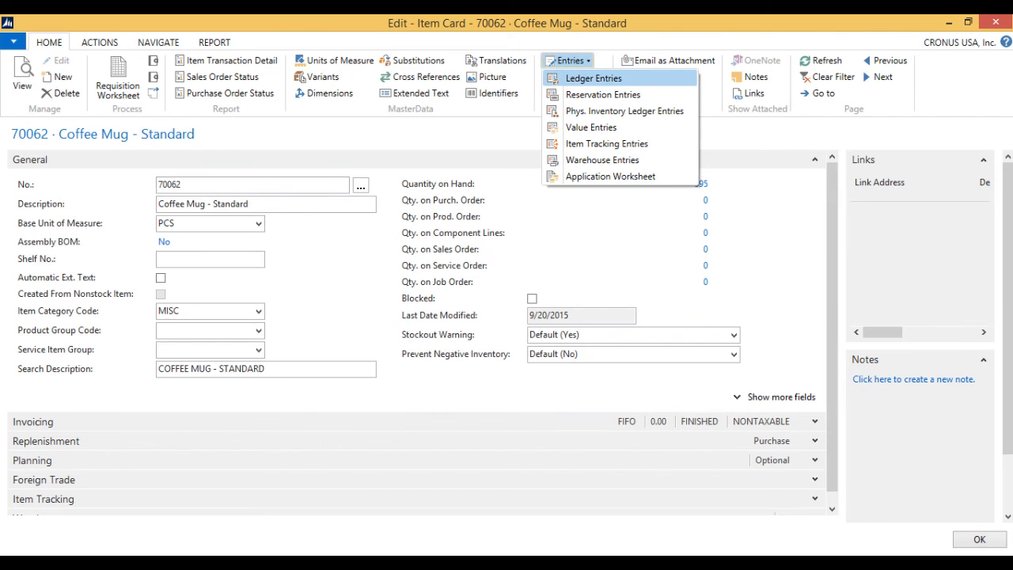
{"action": "left_click", "coordinate": [592, 78]}
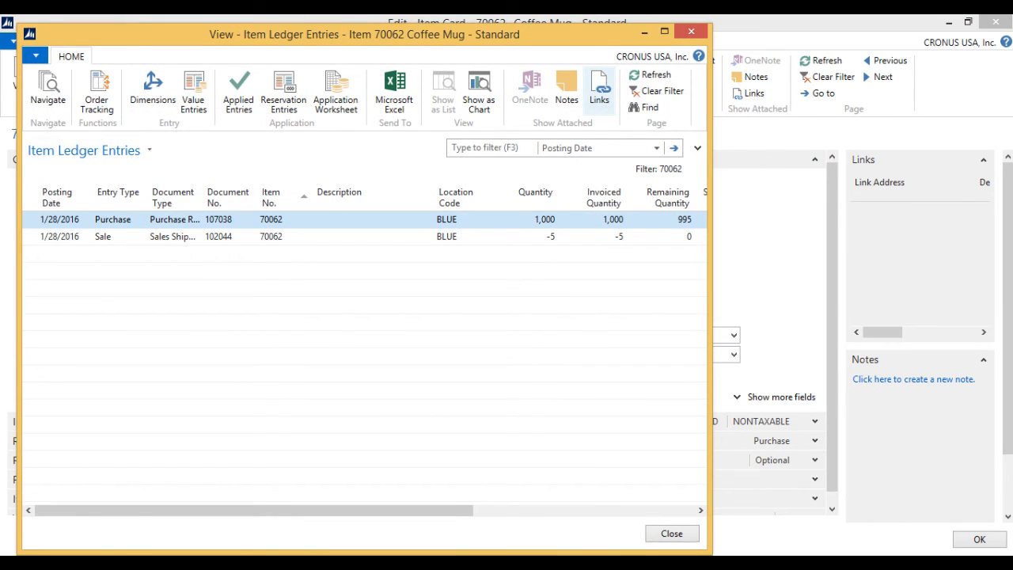